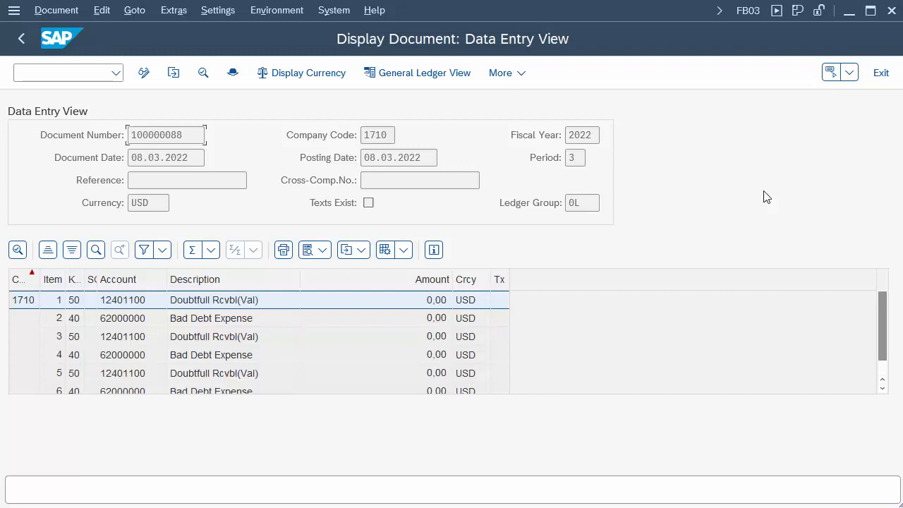
pyautogui.moveTo(854, 73)
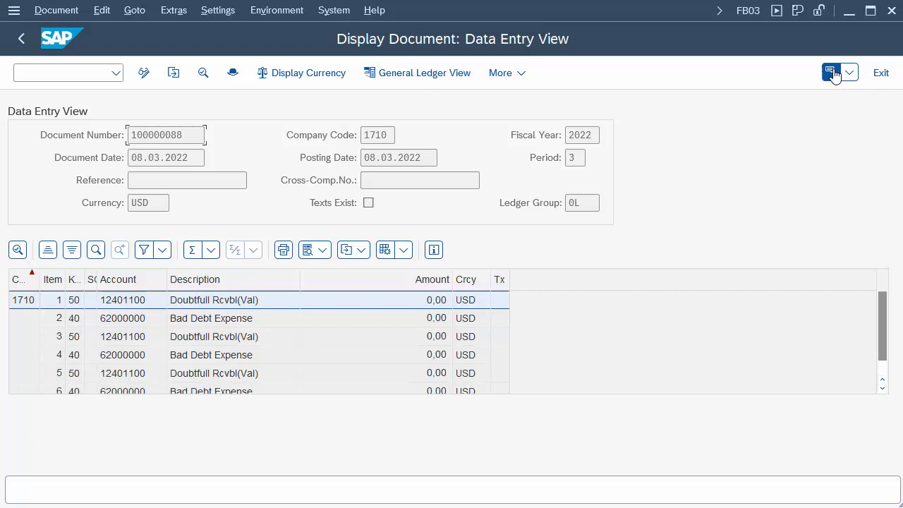
# - Show Services for Object for document 100000088 and expand its Create attachment options
pyautogui.click(831, 72)
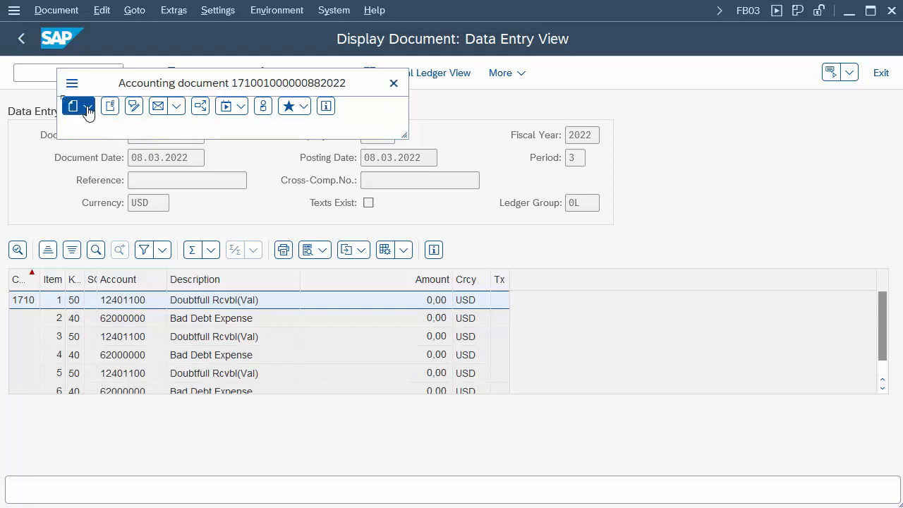
pyautogui.click(88, 106)
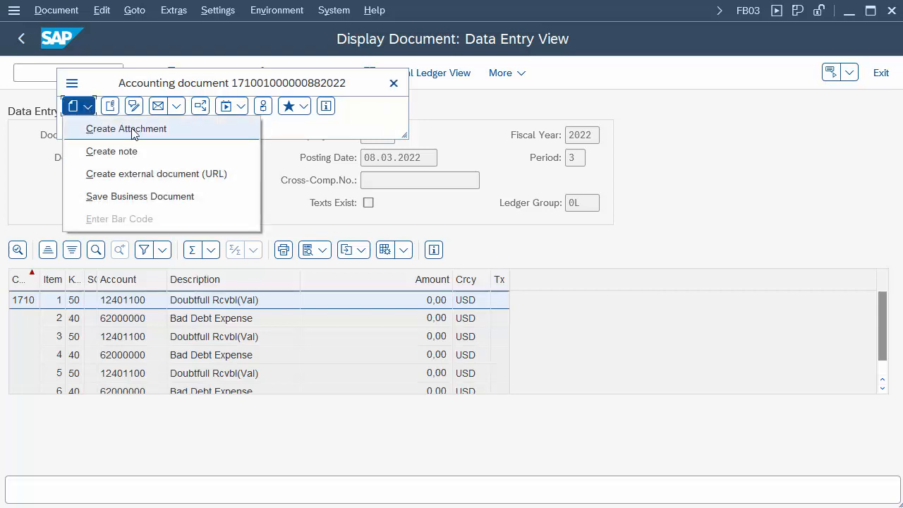
pyautogui.moveTo(134, 203)
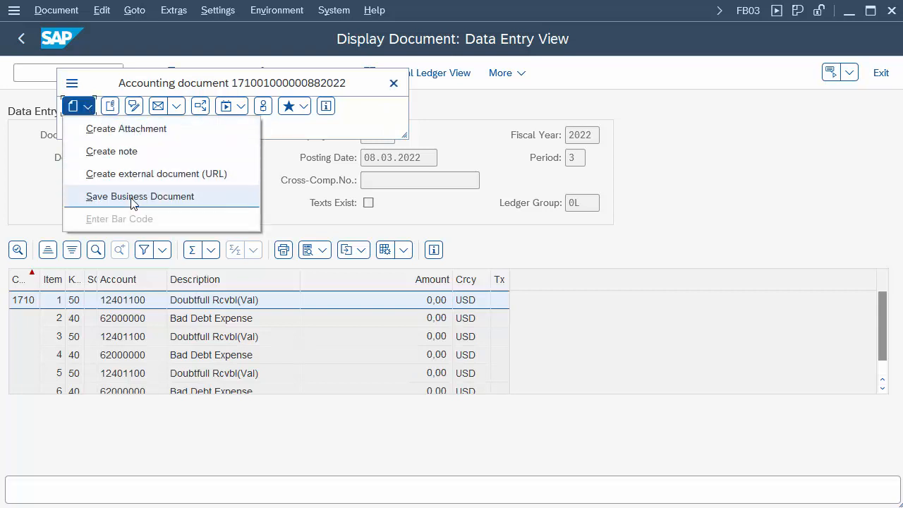
pyautogui.moveTo(126, 128)
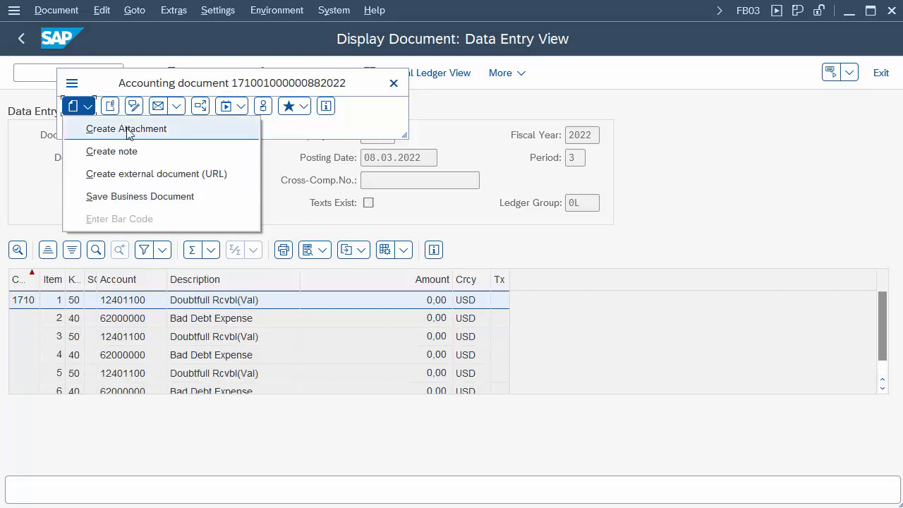
# - Attach Test-Document-MS365.pdf to the document through Create Attachment
pyautogui.click(126, 128)
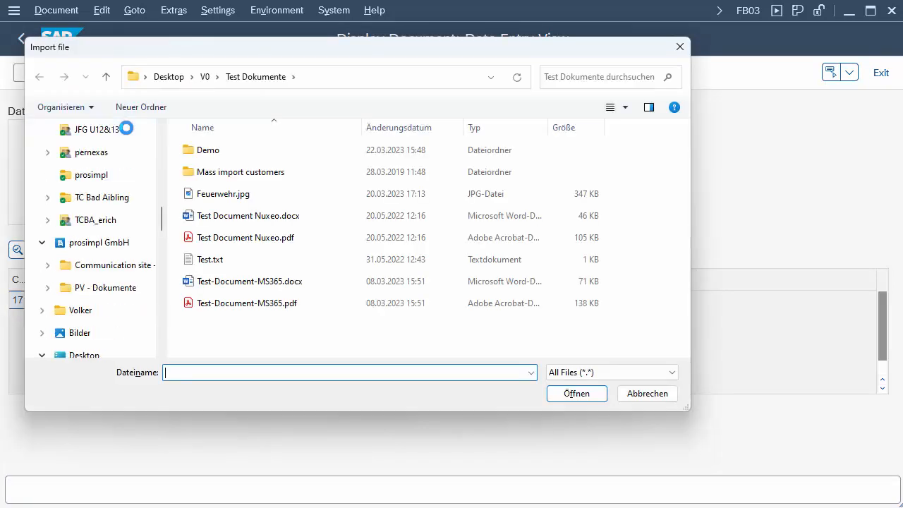
pyautogui.moveTo(247, 303)
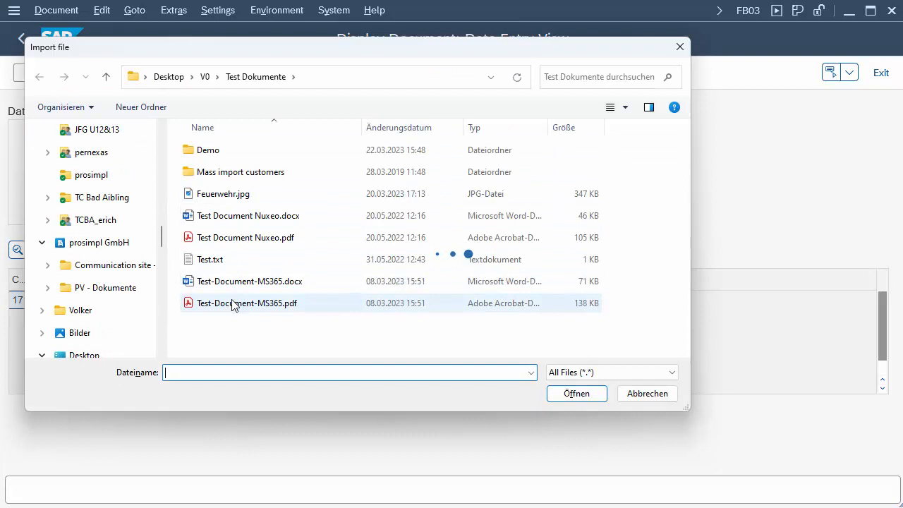
pyautogui.click(646, 393)
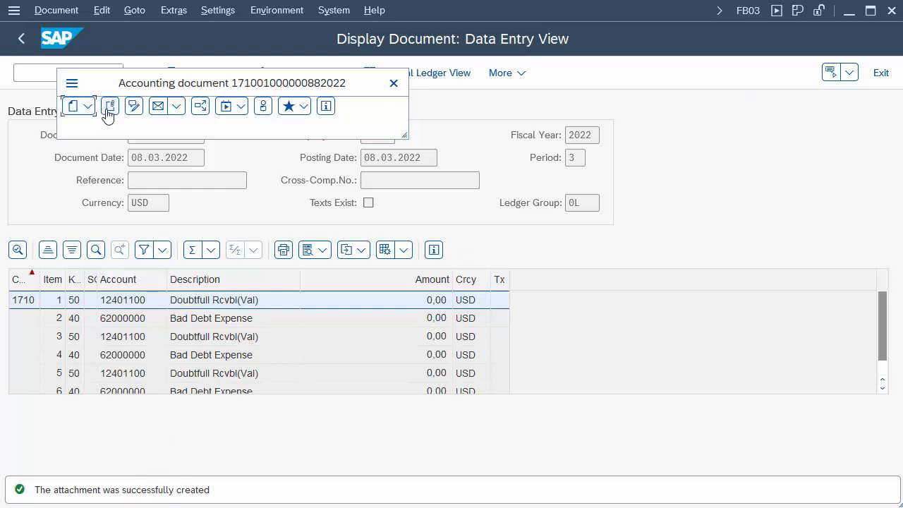
# - From the attachment list, open the SHAREPOINT-stored Test-Document-MS365 attachment in the browser
pyautogui.click(111, 106)
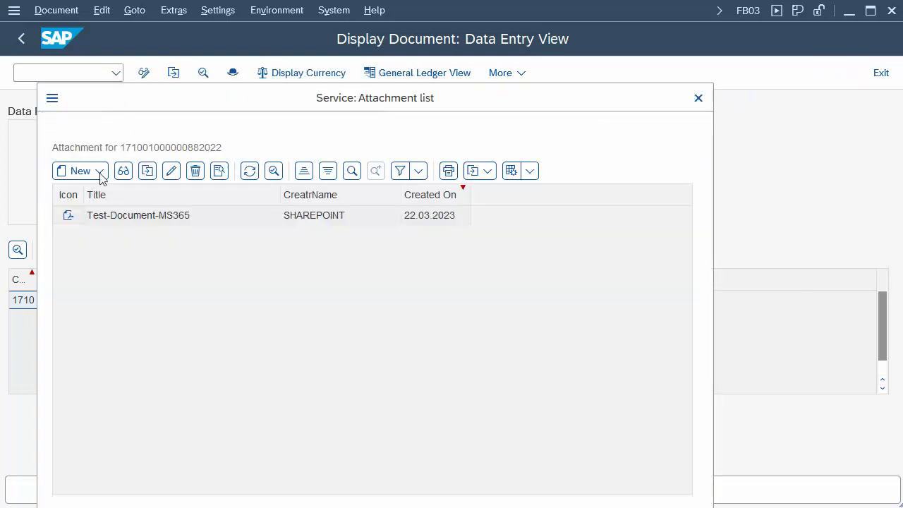
pyautogui.moveTo(168, 215)
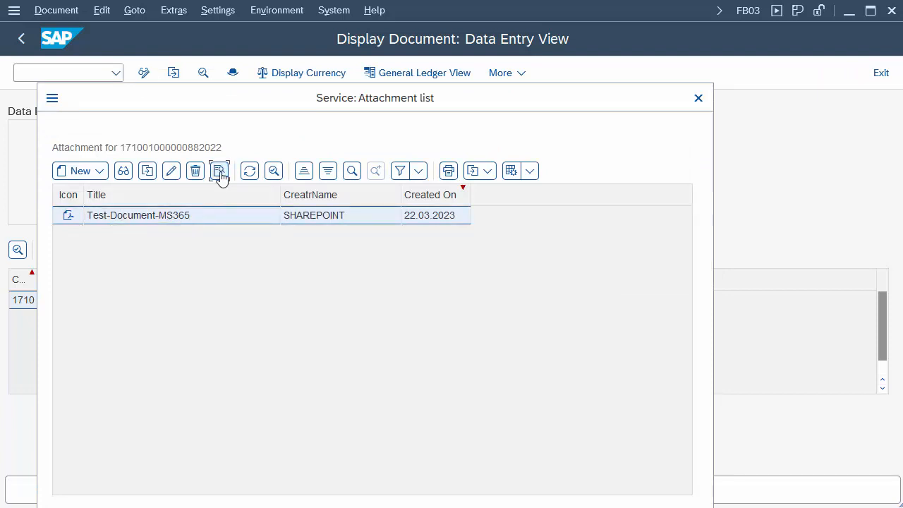
pyautogui.click(219, 171)
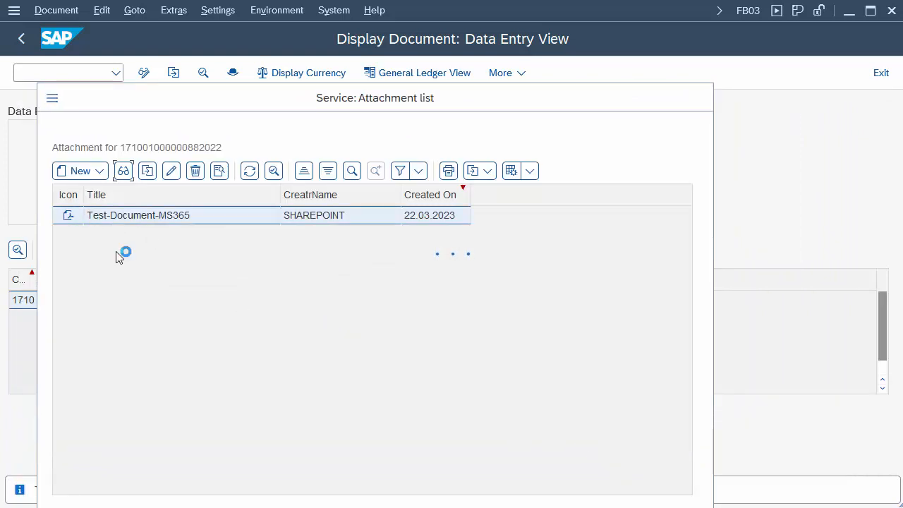
pyautogui.doubleClick(138, 216)
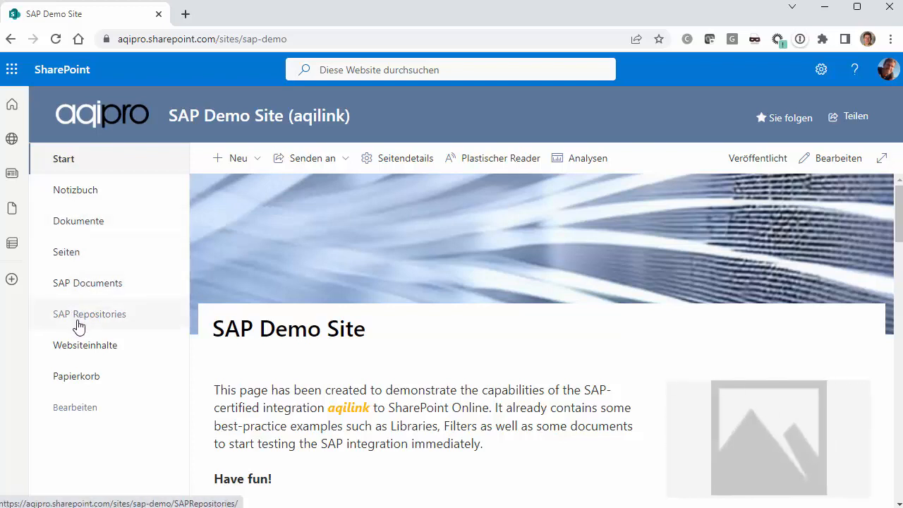
# - Go to the SAP Documents library from the SAP Demo Site's left navigation
pyautogui.click(87, 283)
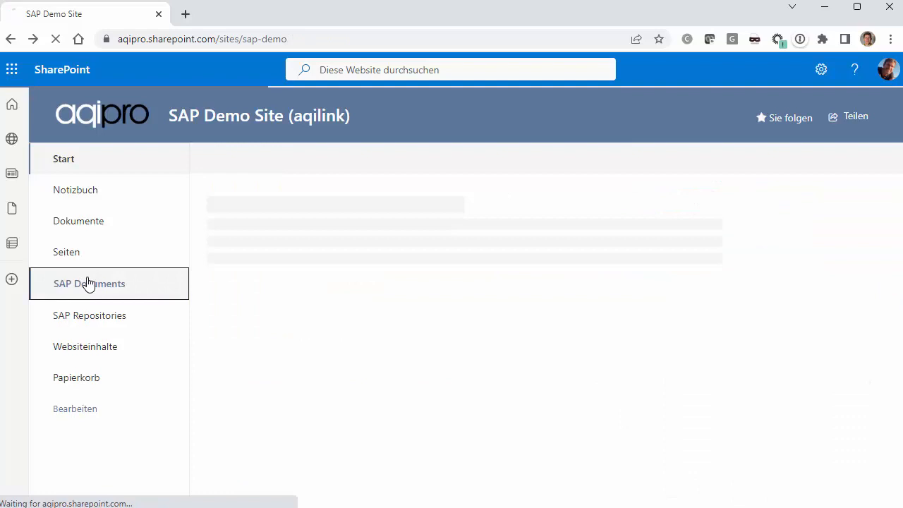
pyautogui.click(89, 283)
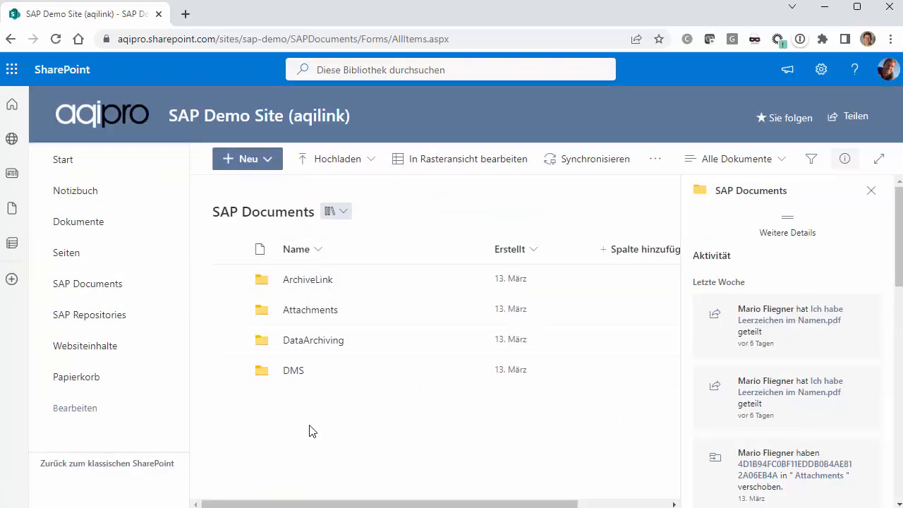
pyautogui.moveTo(313, 359)
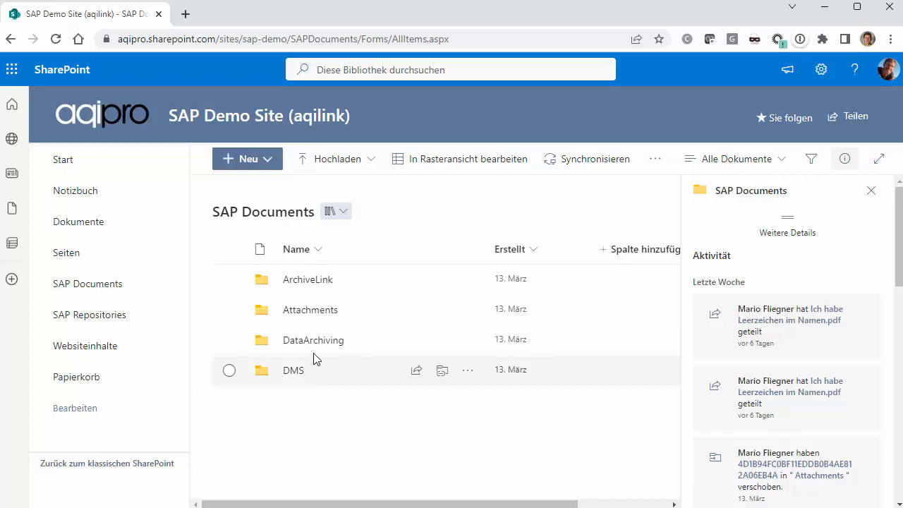
# - In Attachments, sort by Erstellt descending, open the newest folder and view Test-Document-MS365.pdf
pyautogui.click(310, 310)
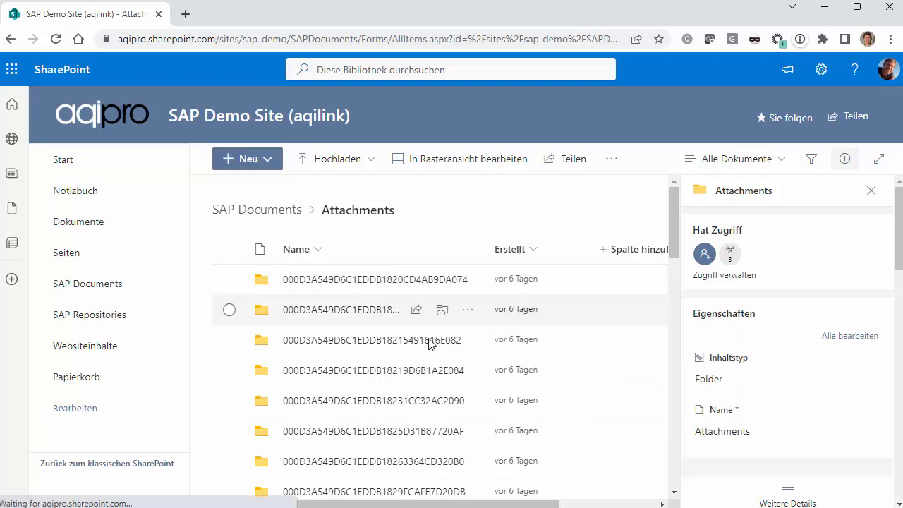
pyautogui.click(510, 248)
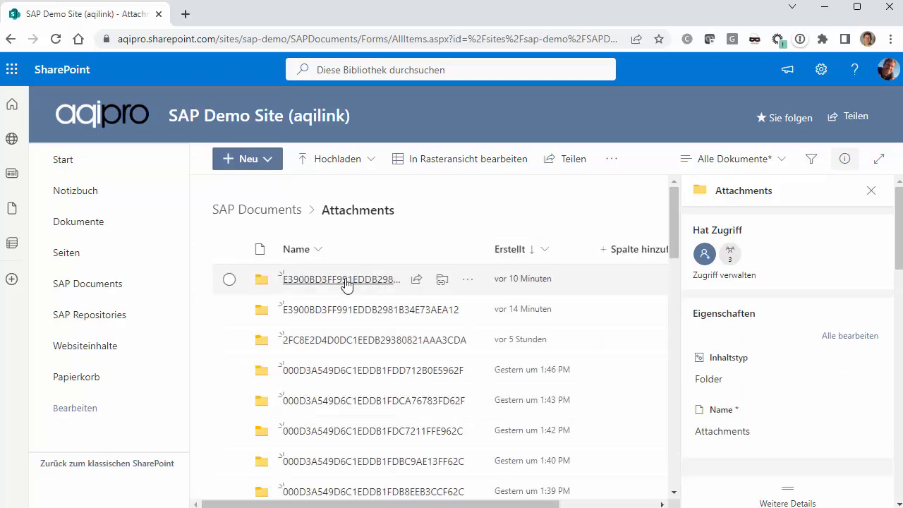
pyautogui.moveTo(345, 283)
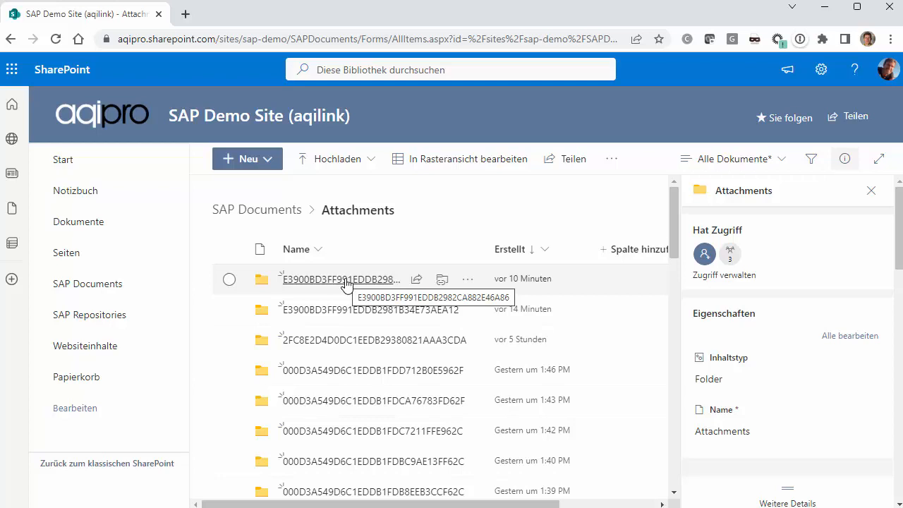
pyautogui.click(339, 279)
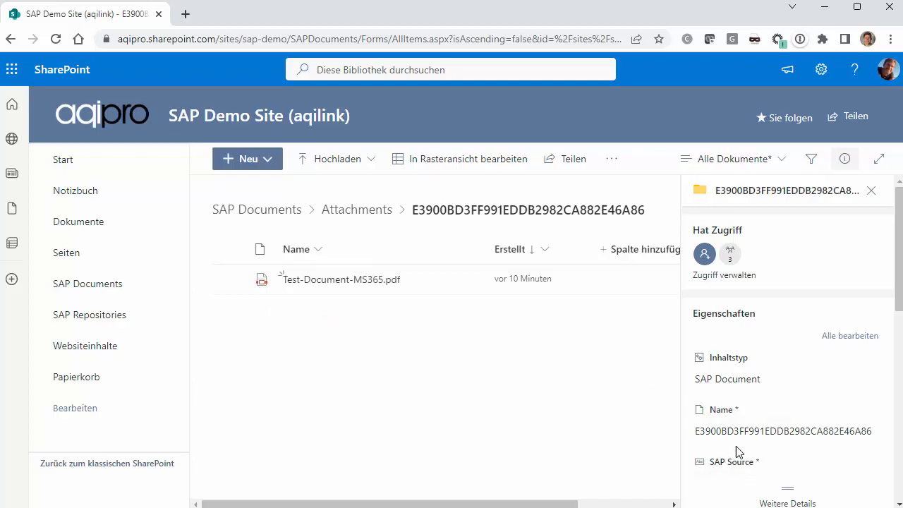
pyautogui.moveTo(621, 402)
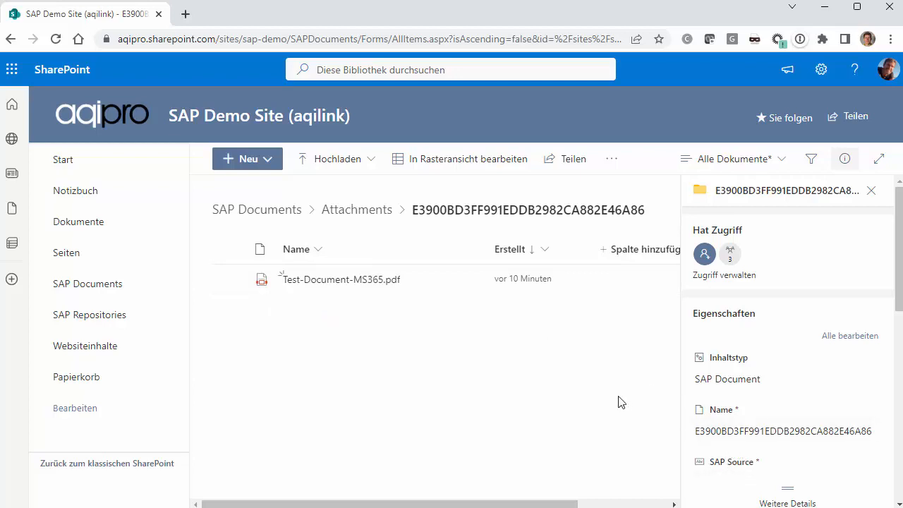
pyautogui.click(339, 279)
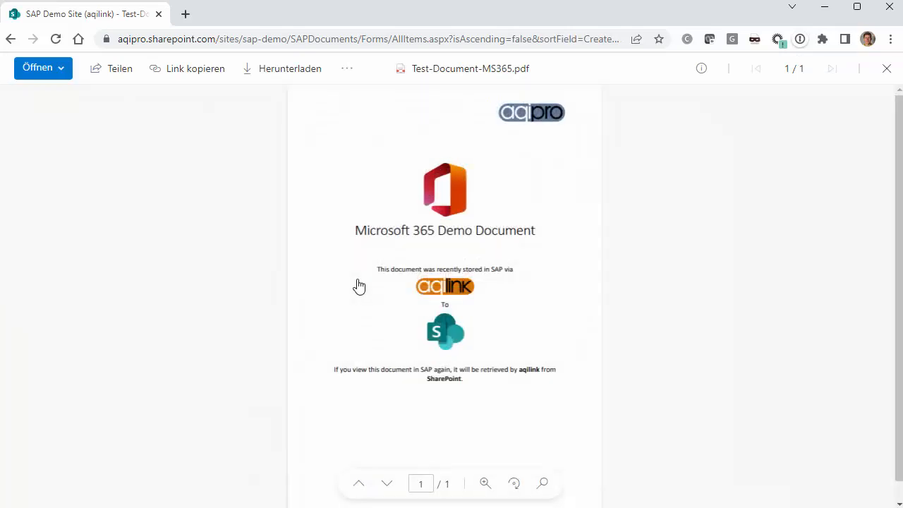